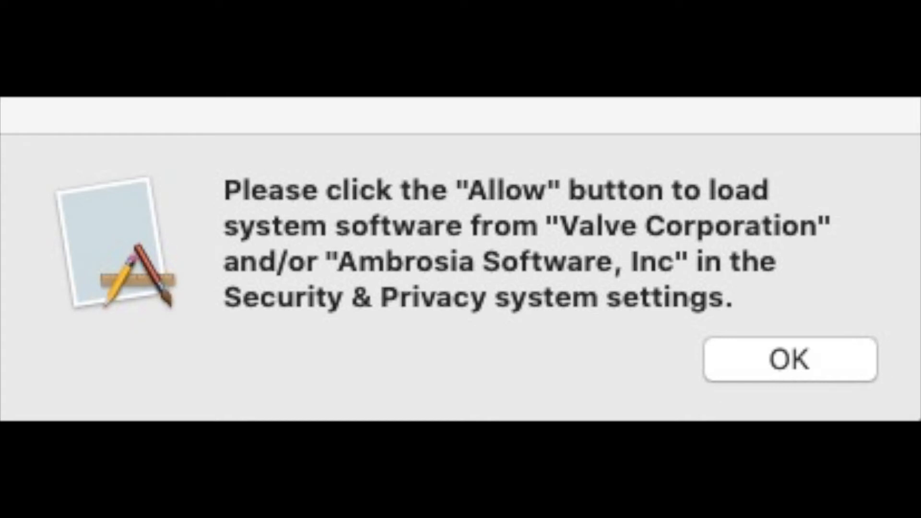
Dismiss the installer alert about blocked Valve Corporation system software.
{"action": "left_click", "coordinate": [790, 359]}
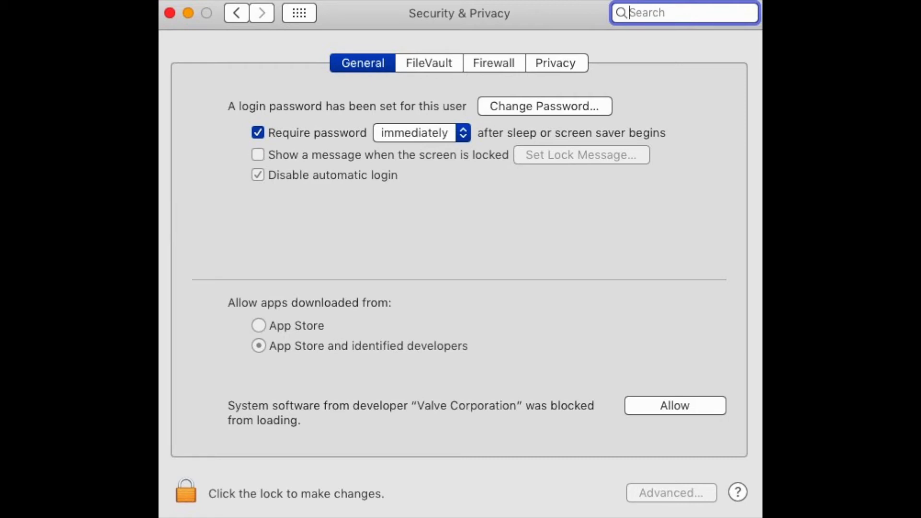
Allow Valve Corporation's blocked software and accept the System Extension Warning.
{"action": "left_click", "coordinate": [674, 405]}
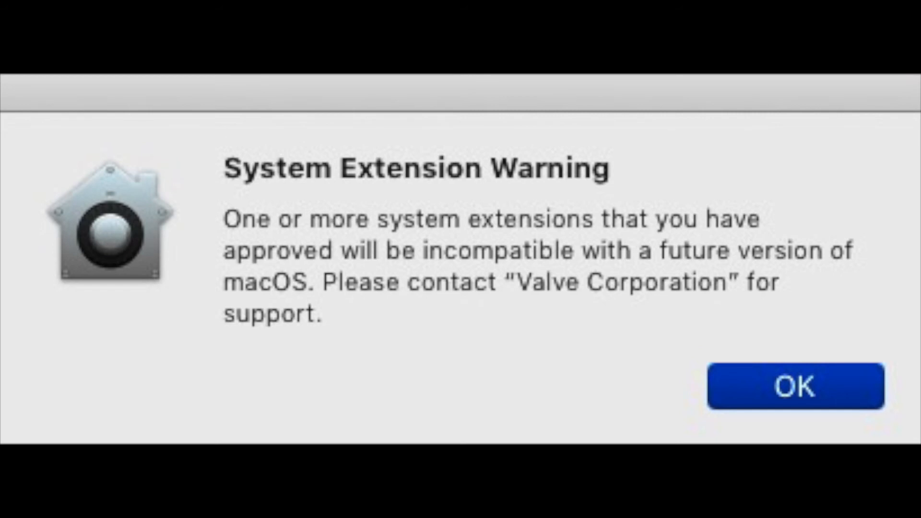
{"action": "left_click", "coordinate": [795, 388]}
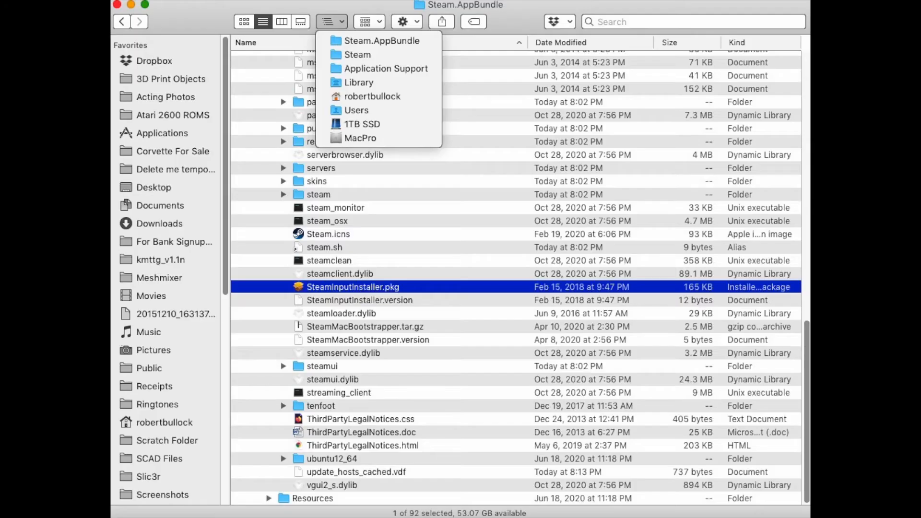